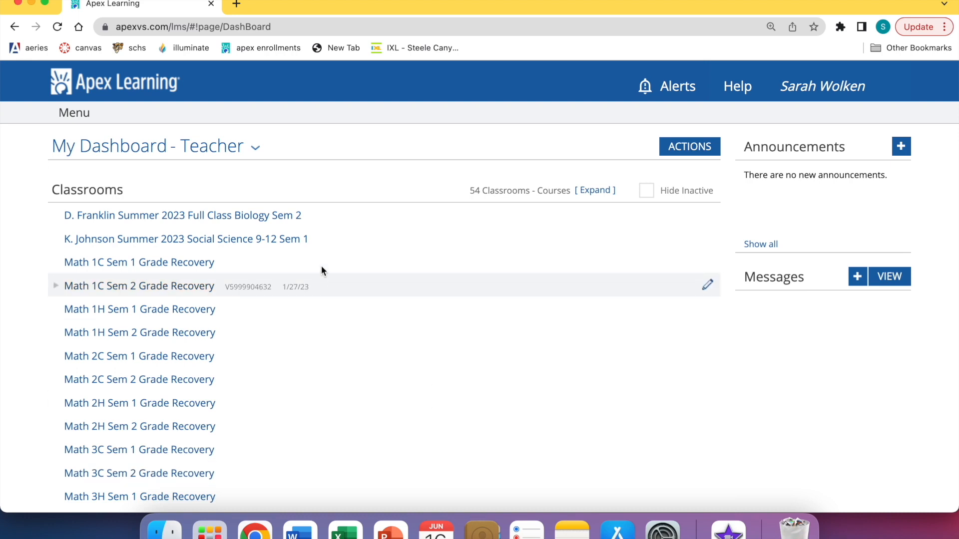
Go to Menu > Enrollments and browse the Active Enrollments table with grades and progress.
{"action": "left_click", "coordinate": [268, 48]}
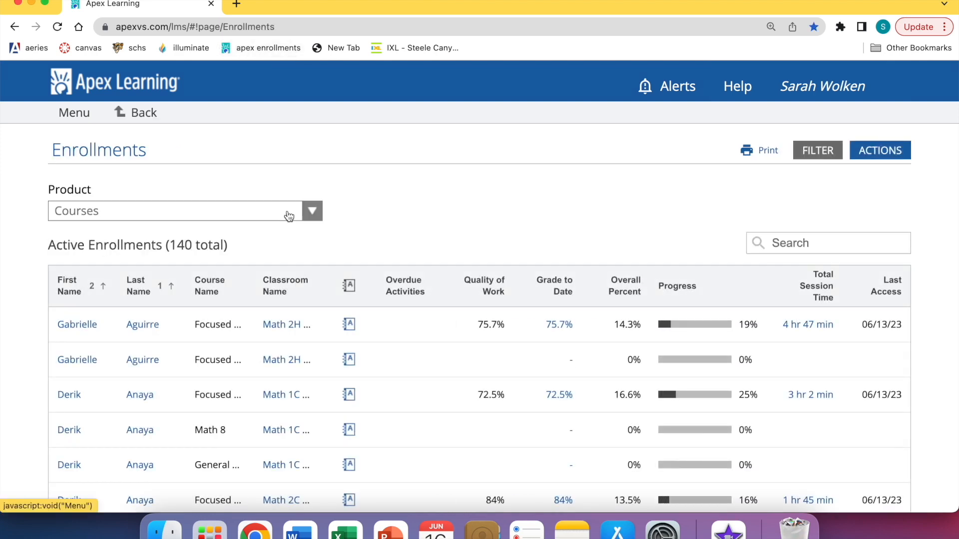
{"action": "scroll", "scroll_direction": "down", "scroll_amount": 3}
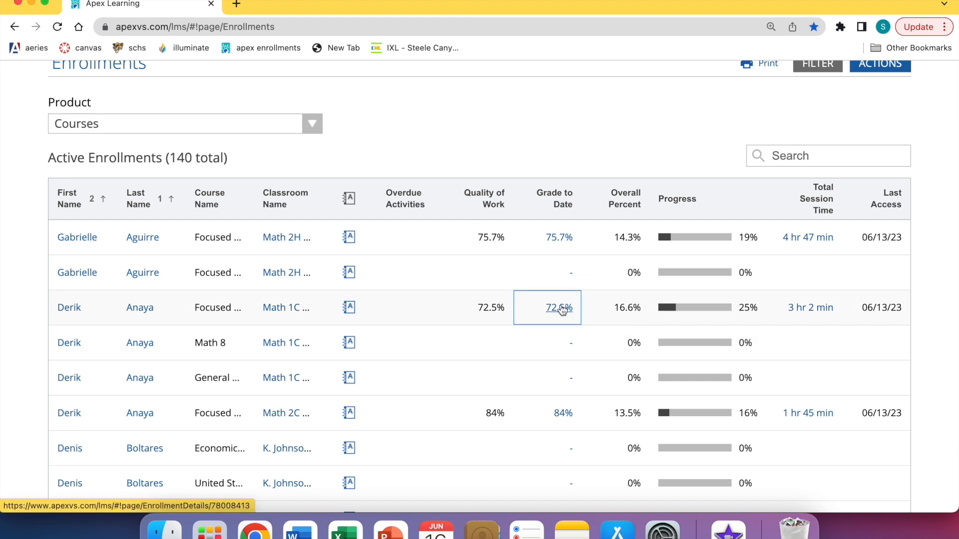
Open the enrollment behind the 72.5% Grade to Date and browse its quiz and test scores.
{"action": "left_click", "coordinate": [562, 308]}
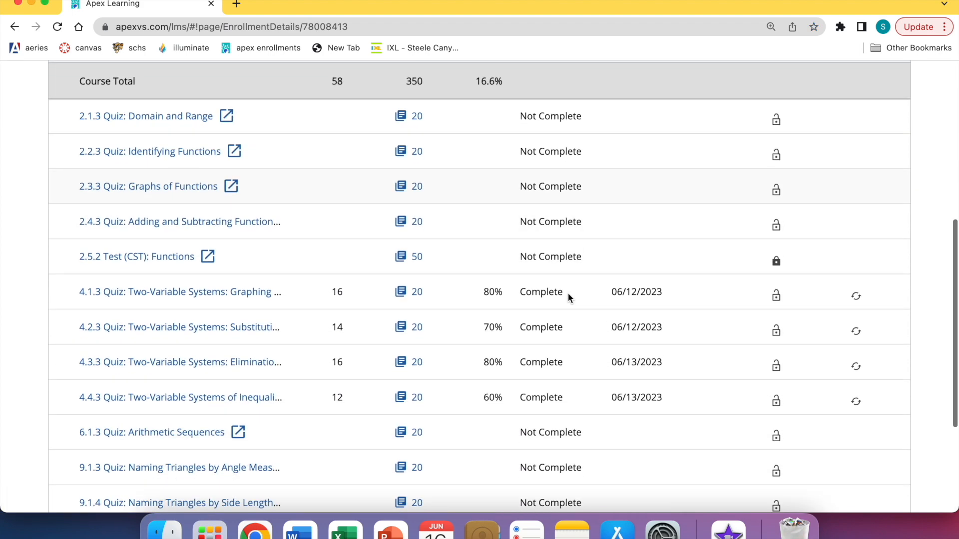
{"action": "scroll", "scroll_direction": "down", "scroll_amount": 3}
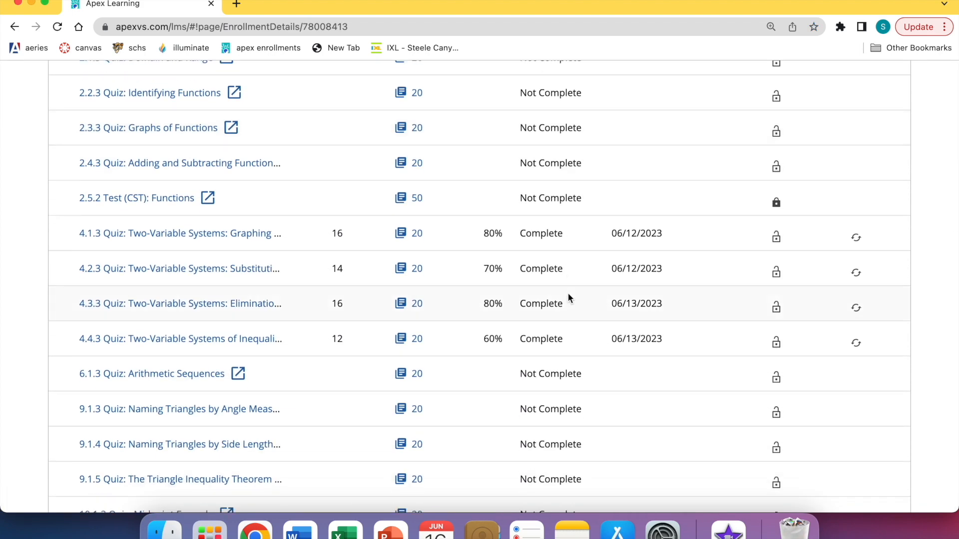
{"action": "mouse_move", "coordinate": [356, 358]}
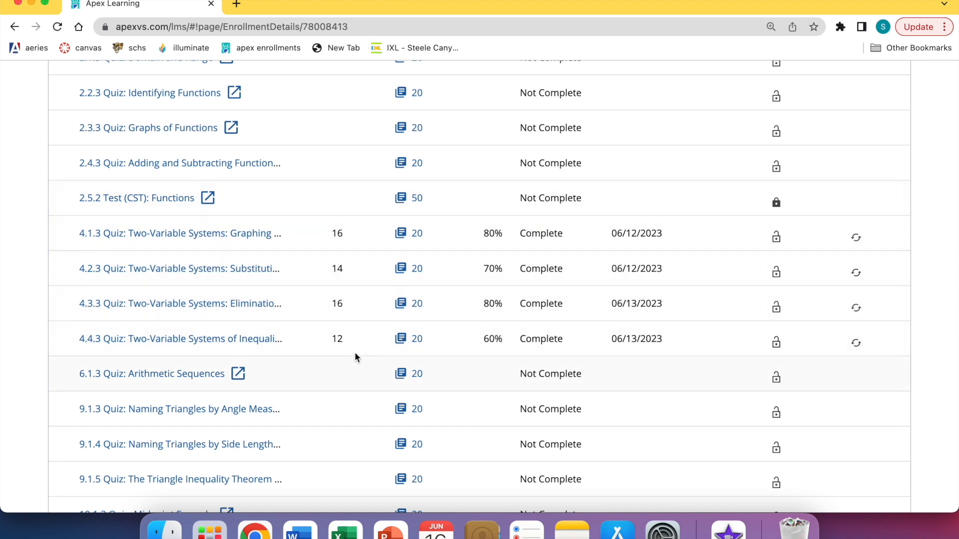
{"action": "mouse_move", "coordinate": [513, 341]}
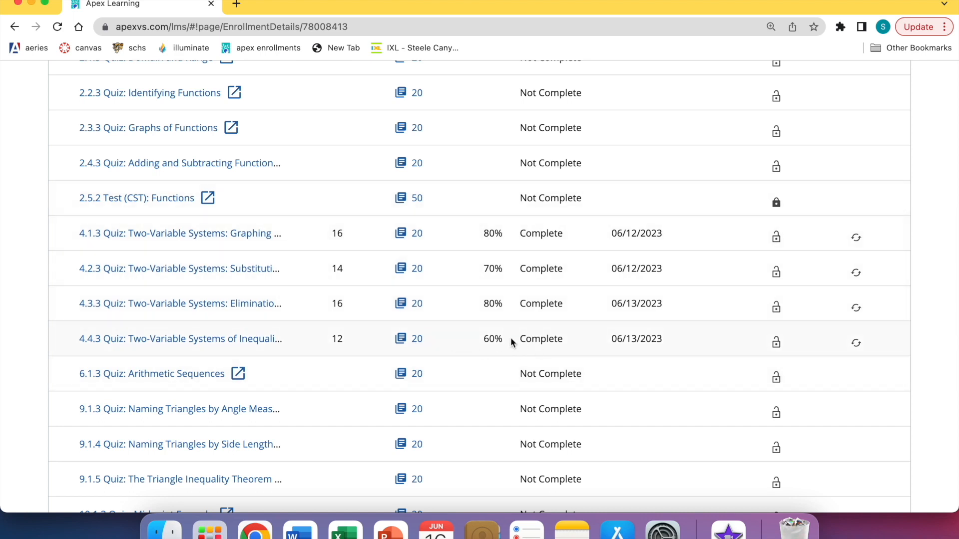
{"action": "mouse_move", "coordinate": [414, 344]}
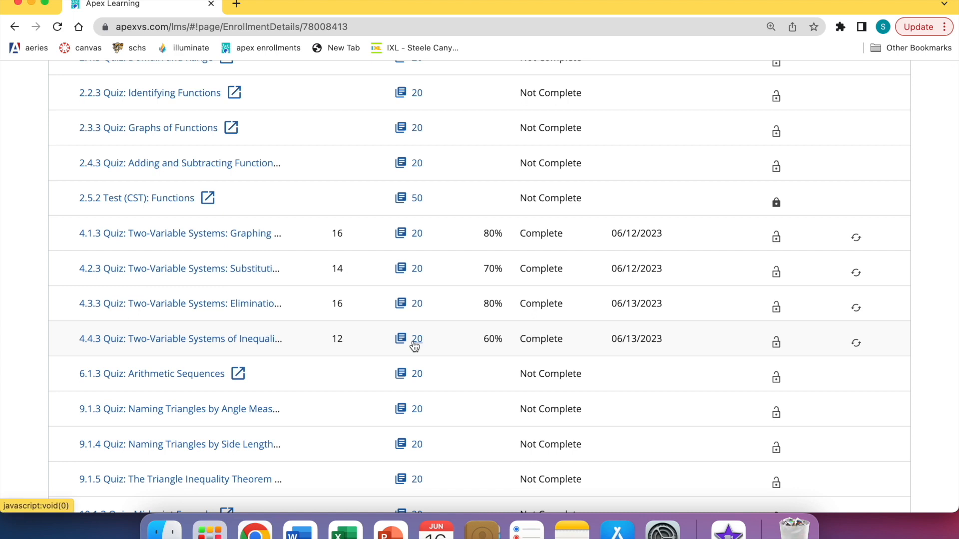
{"action": "left_click", "coordinate": [412, 339]}
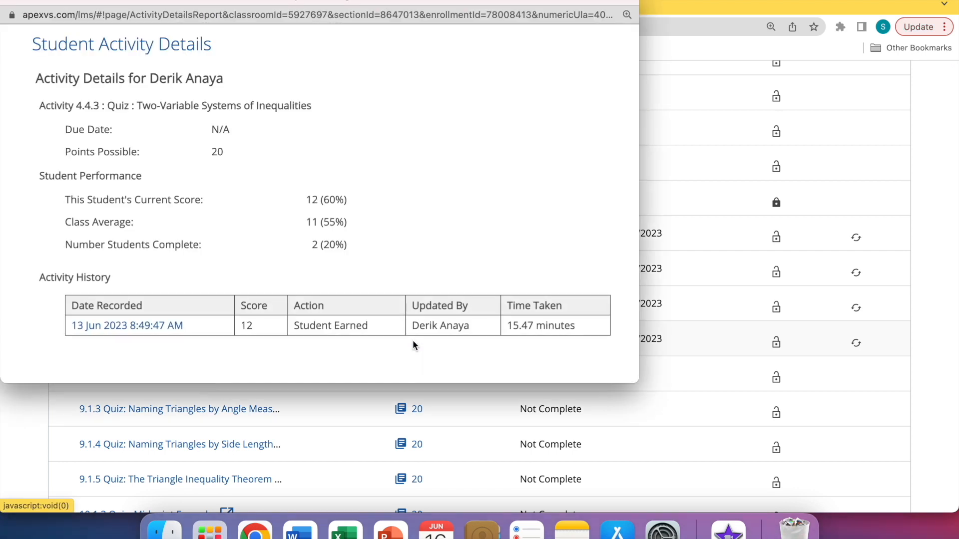
{"action": "mouse_move", "coordinate": [190, 344]}
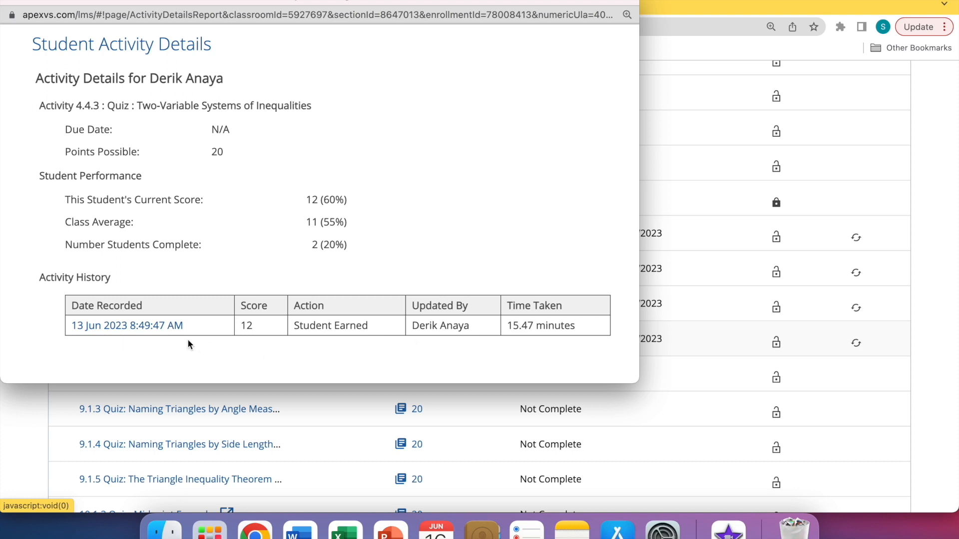
{"action": "mouse_move", "coordinate": [172, 330]}
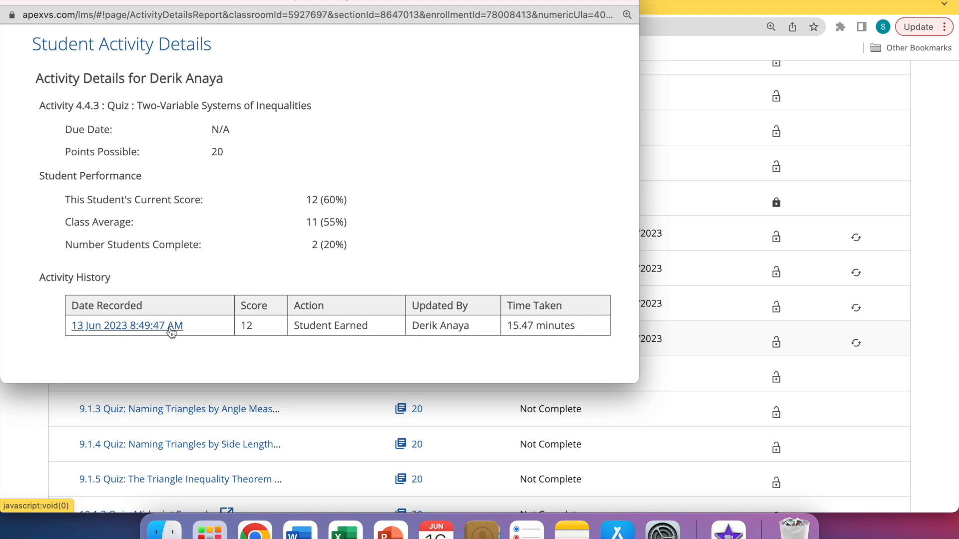
{"action": "left_click", "coordinate": [125, 326]}
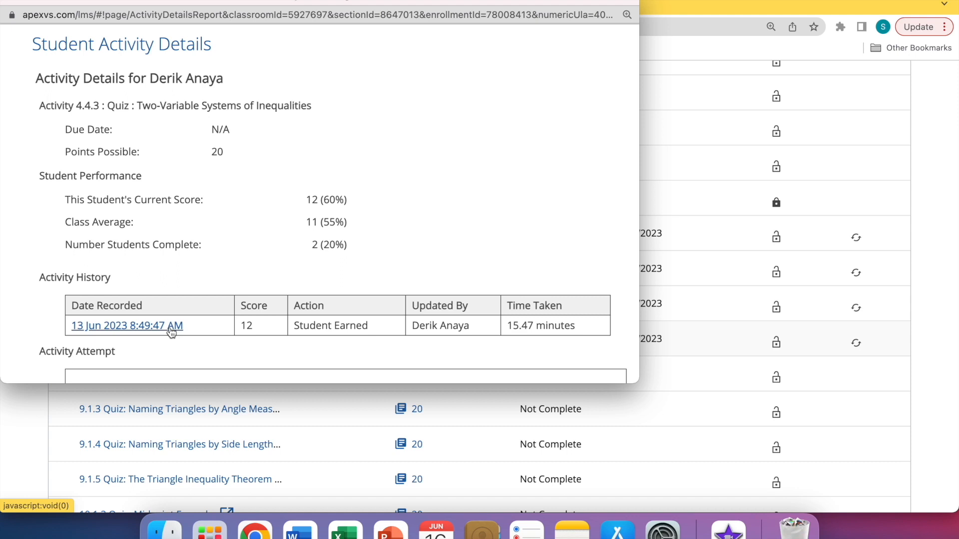
{"action": "scroll", "scroll_direction": "down", "scroll_amount": 3}
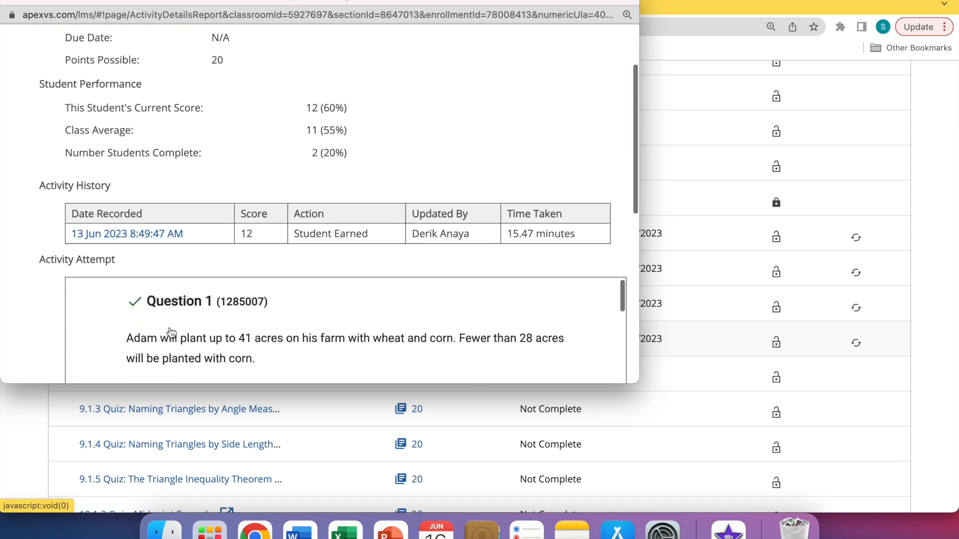
{"action": "scroll", "scroll_direction": "down", "scroll_amount": 3}
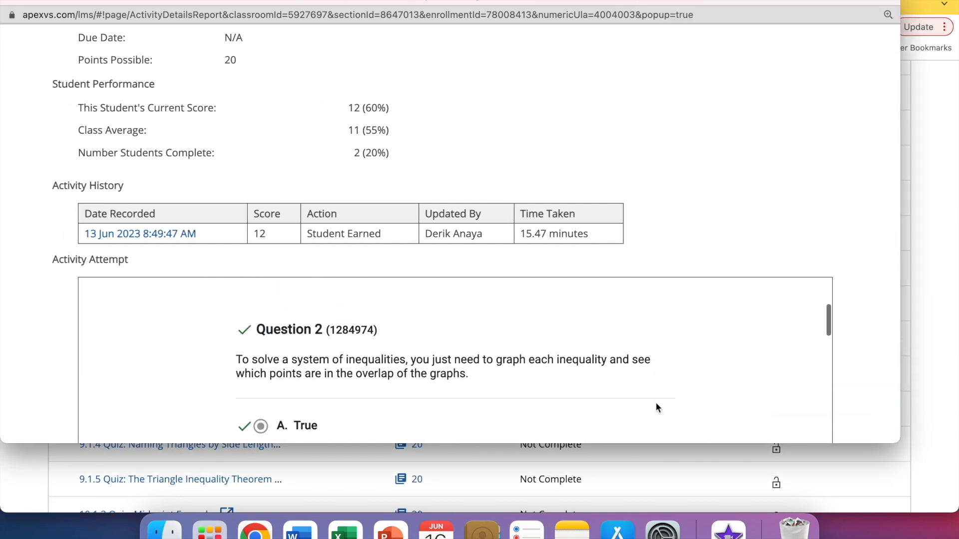
{"action": "scroll", "scroll_direction": "down", "scroll_amount": 3}
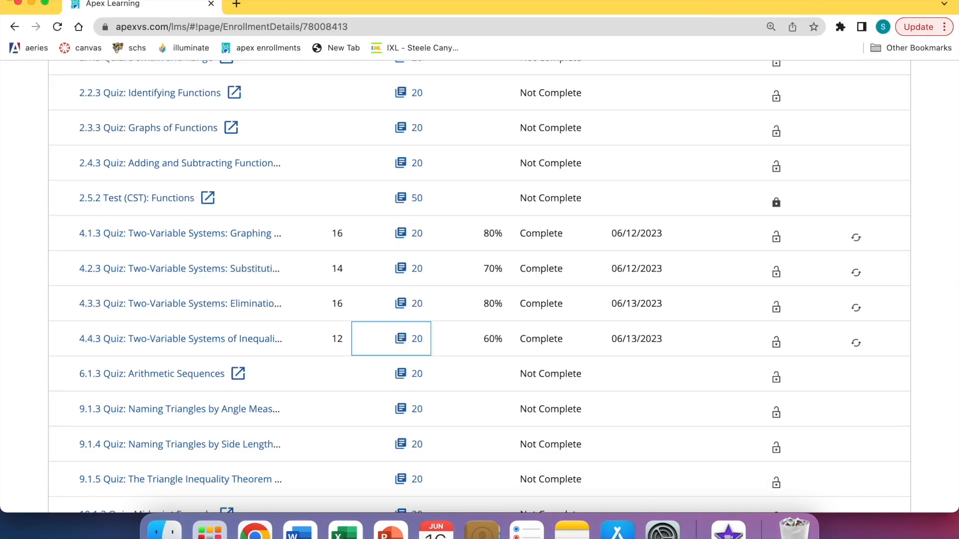
Return to My Dashboard and locate the Grade Book for Math 2C Sem 1 Grade Recovery.
{"action": "scroll", "scroll_direction": "up", "scroll_amount": 3}
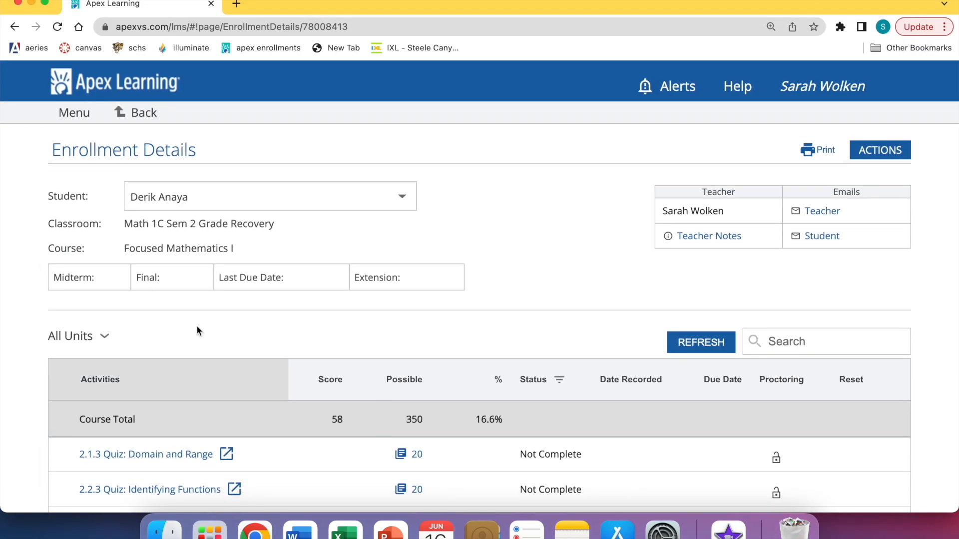
{"action": "left_click", "coordinate": [73, 112]}
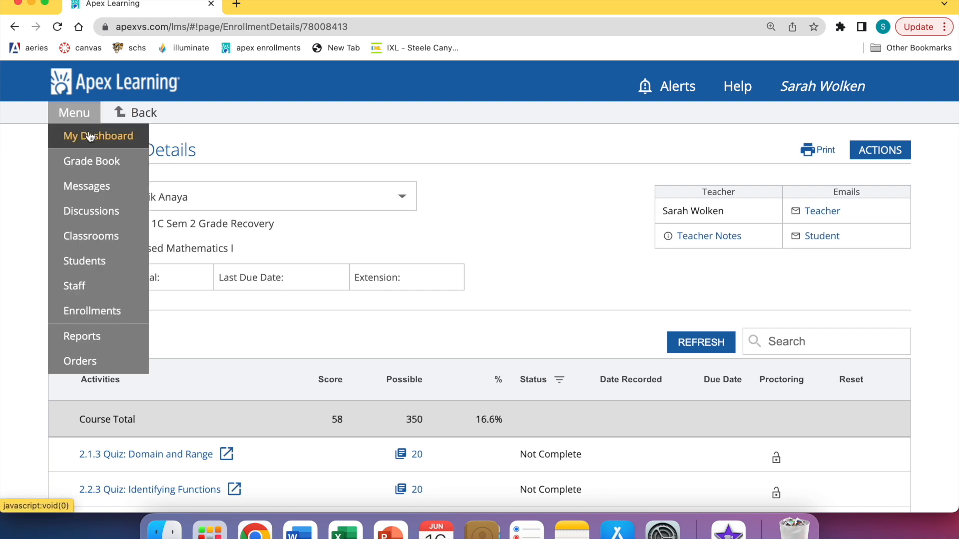
{"action": "left_click", "coordinate": [97, 136]}
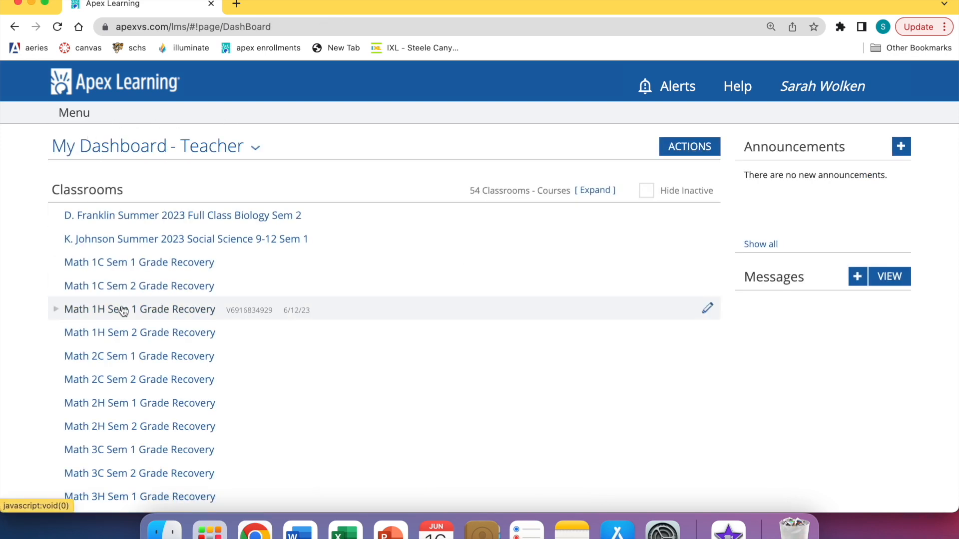
{"action": "scroll", "scroll_direction": "down", "scroll_amount": 3}
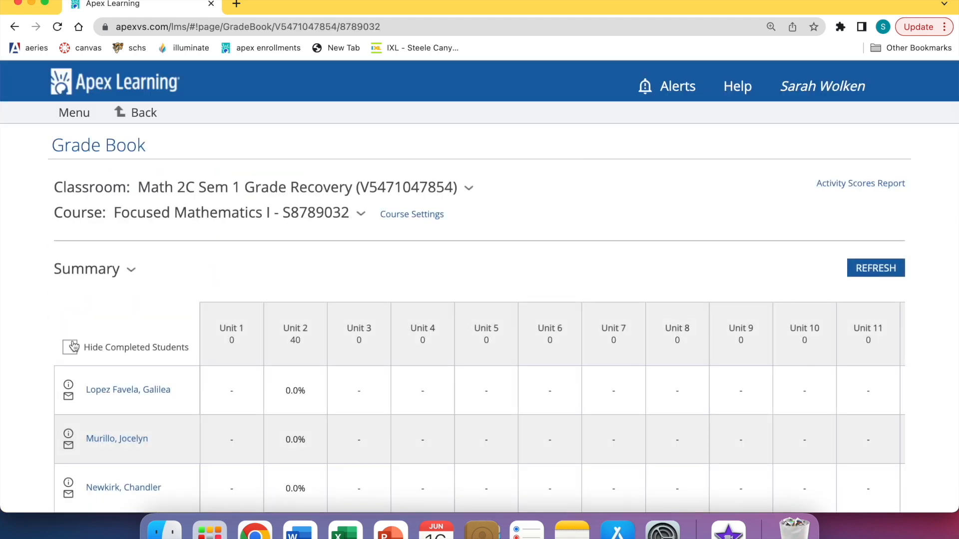
Narrow the Grade Book from Summary to Unit 2 scores and select a student's quiz score cell.
{"action": "scroll", "scroll_direction": "down", "scroll_amount": 3}
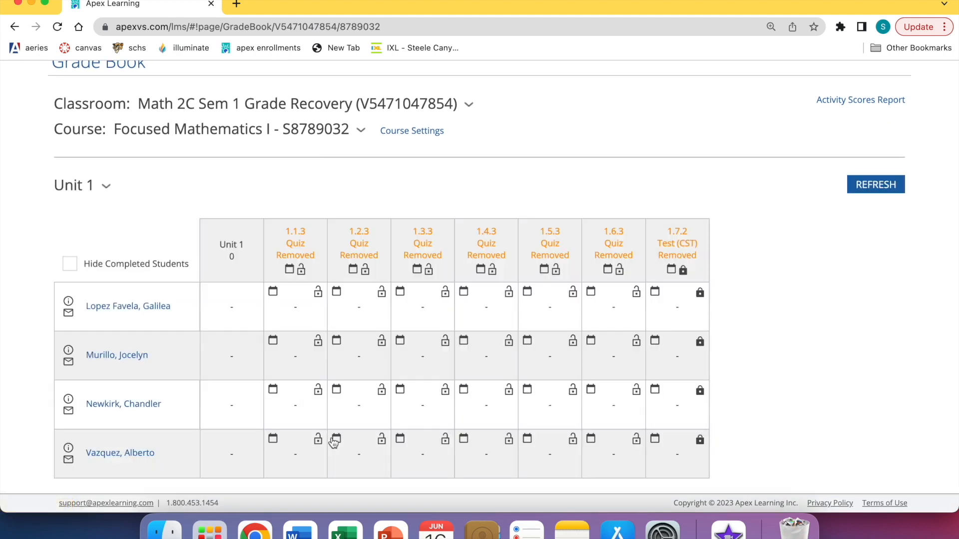
{"action": "left_click", "coordinate": [105, 186]}
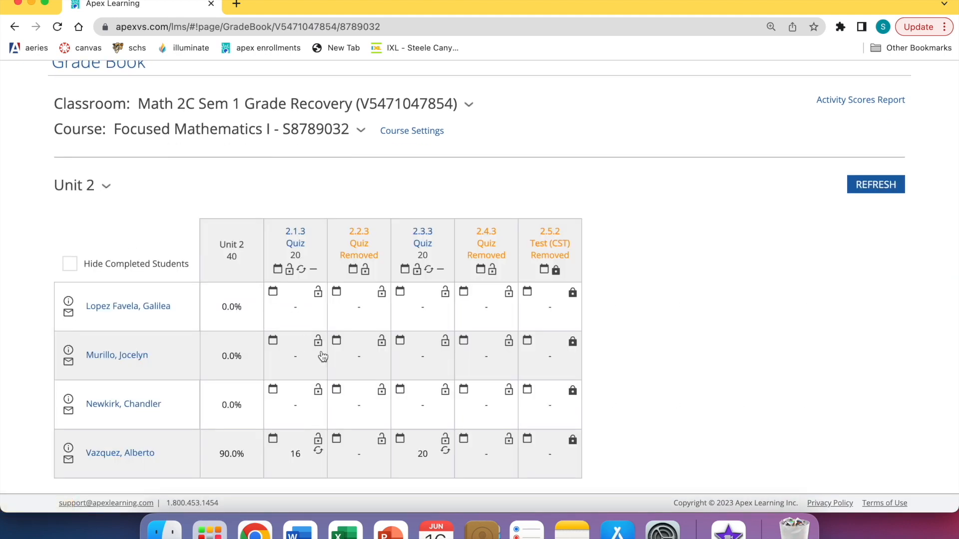
{"action": "left_click", "coordinate": [296, 453]}
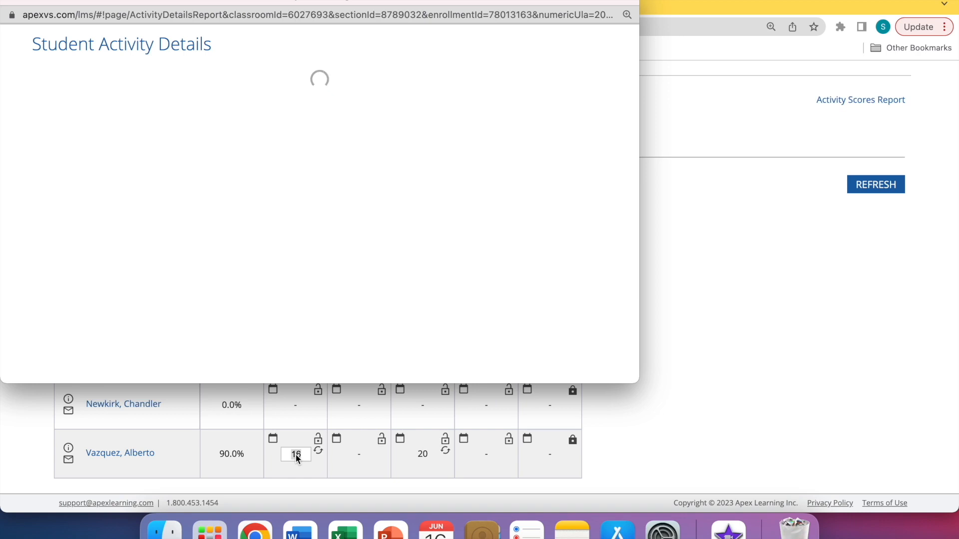
{"action": "mouse_move", "coordinate": [167, 344]}
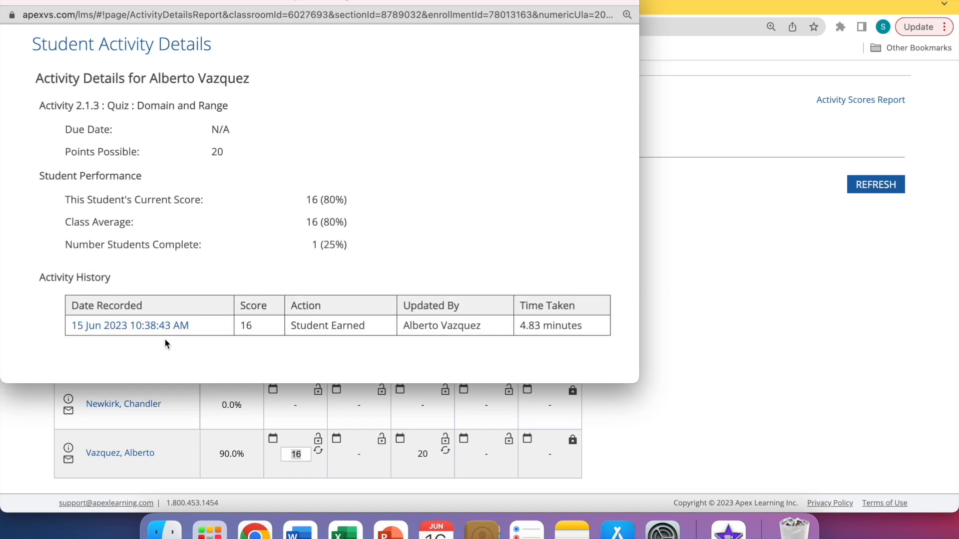
Open the recorded 2.1.3 Domain and Range attempt and review each question's correct or incorrect answer.
{"action": "left_click", "coordinate": [129, 326]}
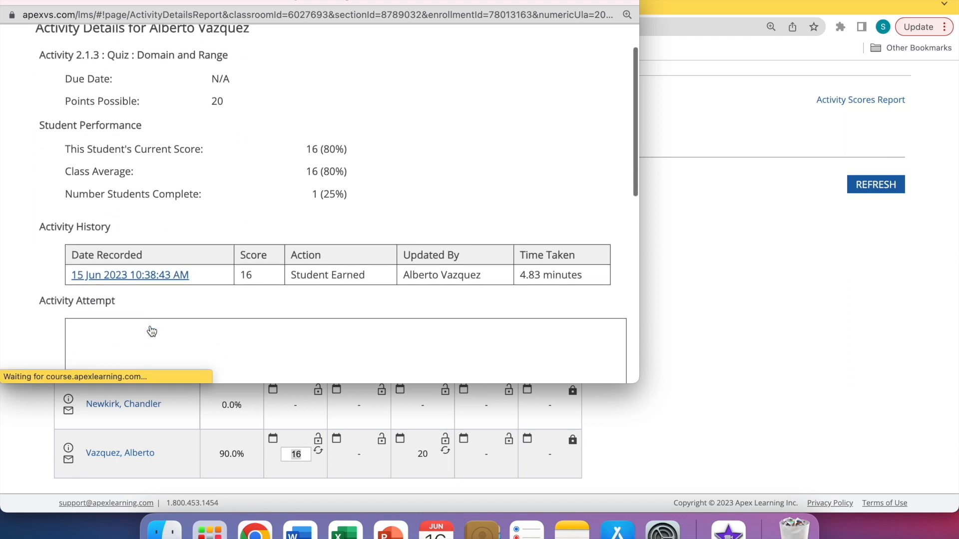
{"action": "scroll", "scroll_direction": "down", "scroll_amount": 3}
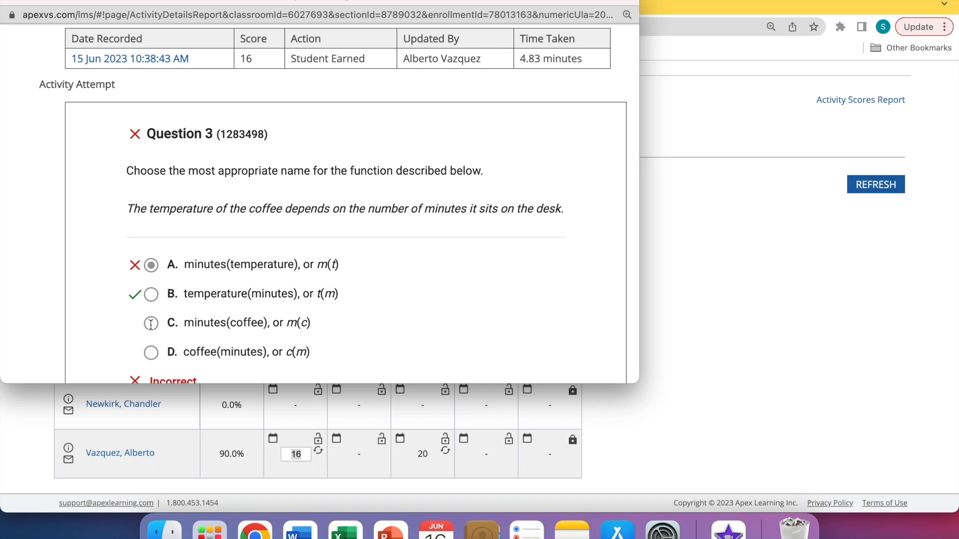
{"action": "scroll", "scroll_direction": "down", "scroll_amount": 3}
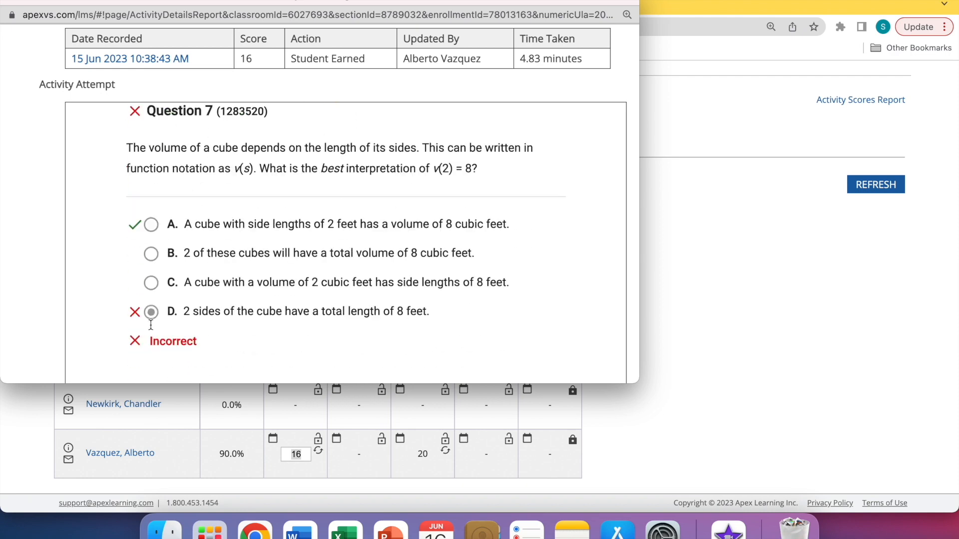
{"action": "scroll", "scroll_direction": "down", "scroll_amount": 3}
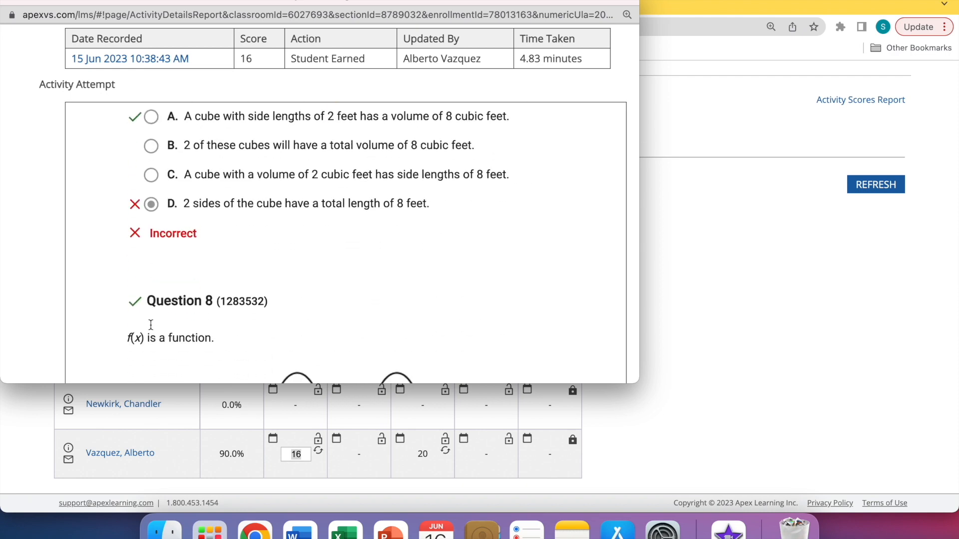